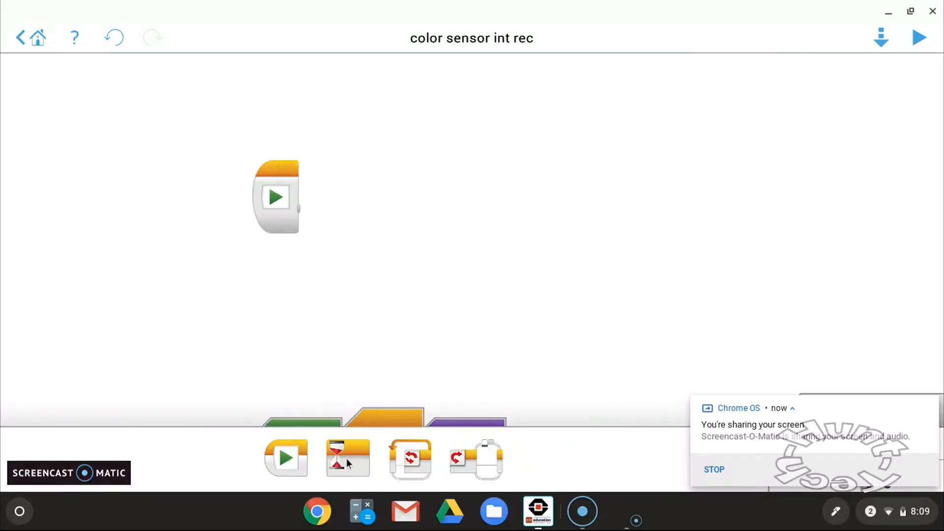
{"action": "mouse_move", "coordinate": [591, 466]}
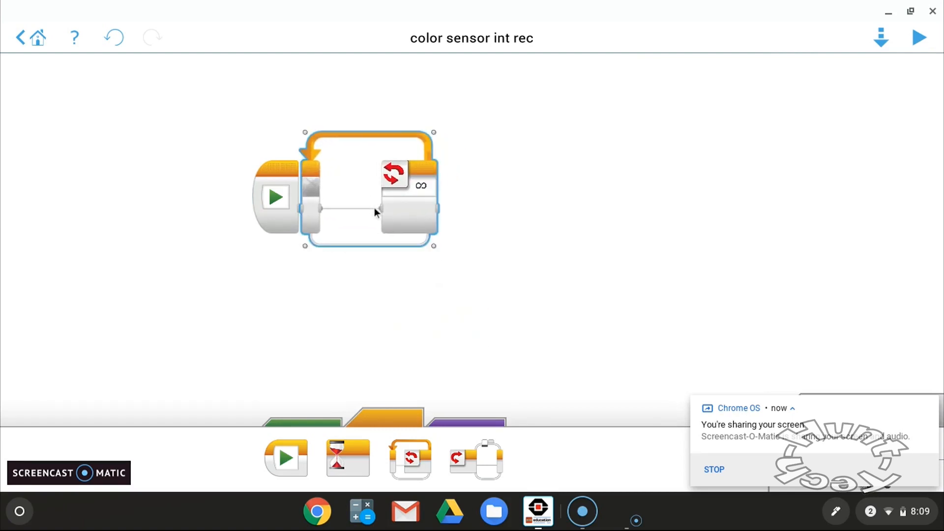
- Deselect the infinite loop so the Display block can be placed inside it
{"action": "left_click", "coordinate": [324, 345]}
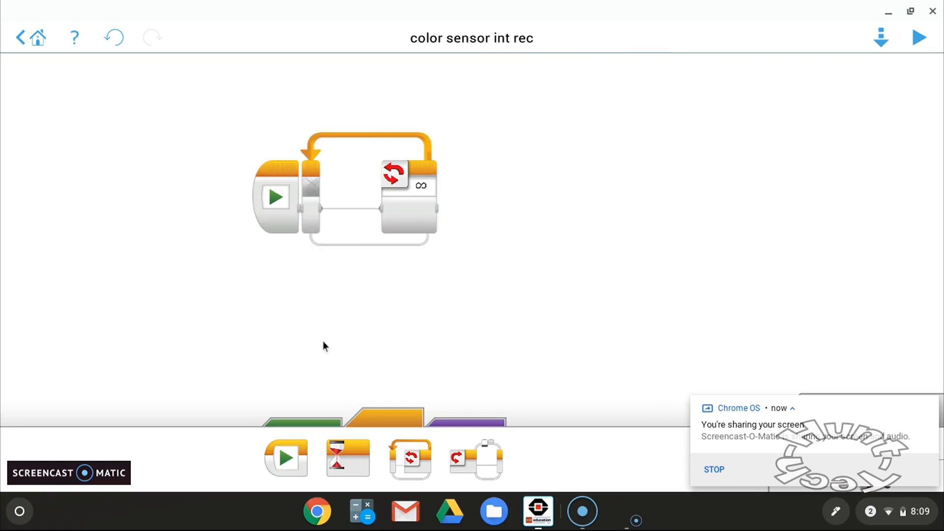
{"action": "mouse_move", "coordinate": [392, 414]}
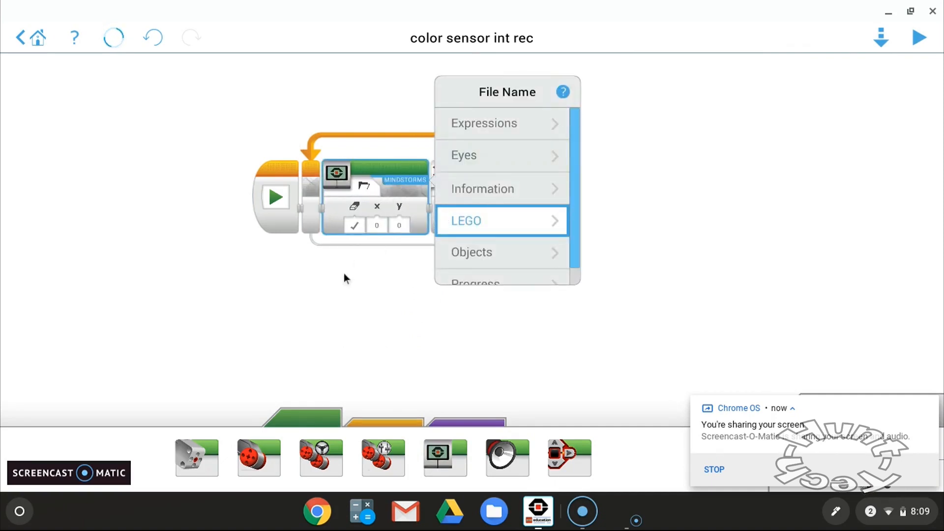
- Make the display block show the text 'no color' at x 24, y 53
{"action": "left_click", "coordinate": [500, 220]}
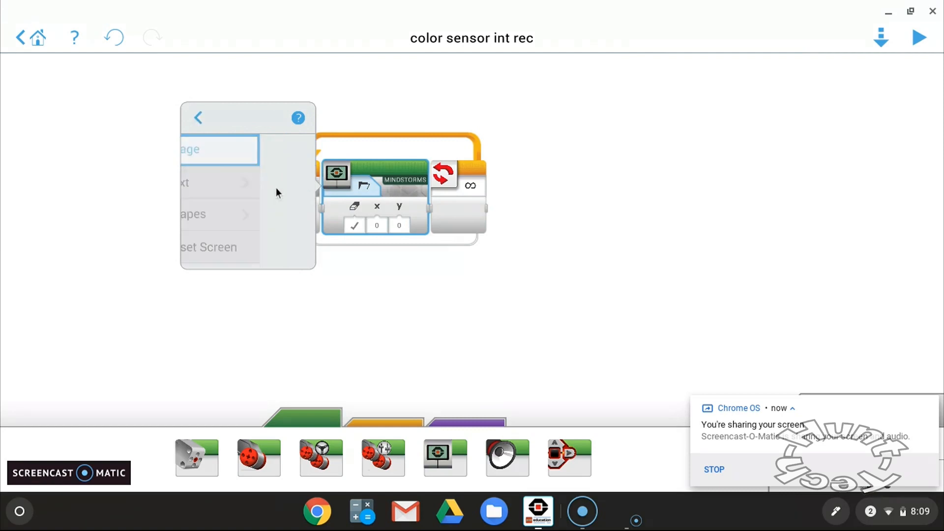
{"action": "left_click", "coordinate": [184, 183]}
{"action": "type", "text": "no color"}
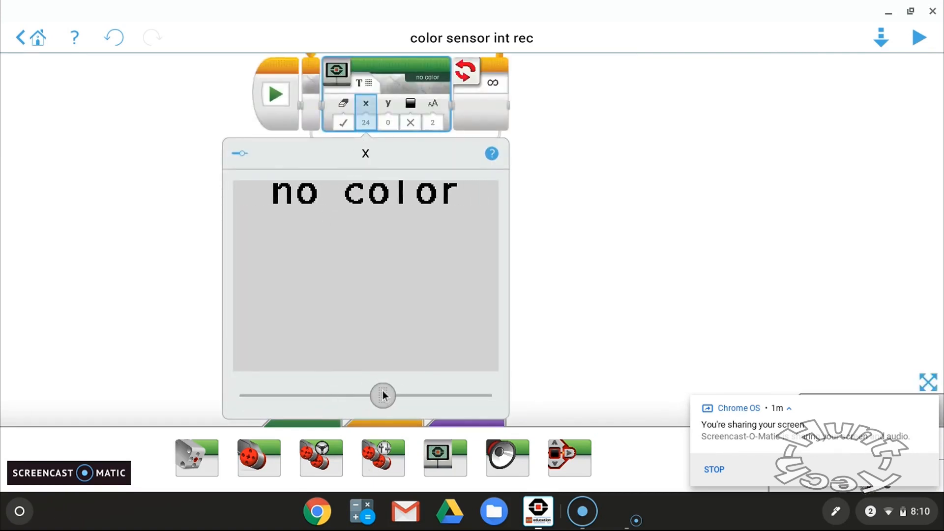
{"action": "left_click", "coordinate": [388, 104]}
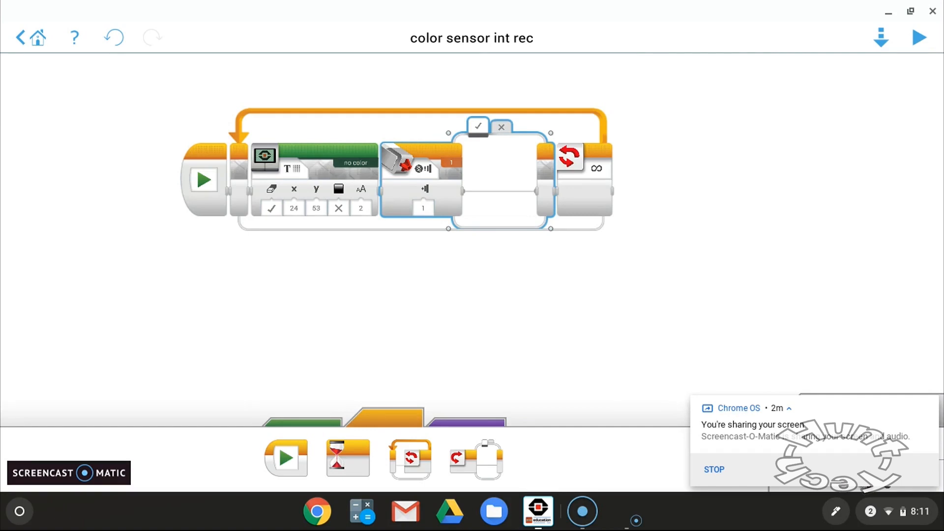
- Set the switch to Color Sensor > Compare > Color and choose Blue (2) as its color set
{"action": "left_click", "coordinate": [113, 37]}
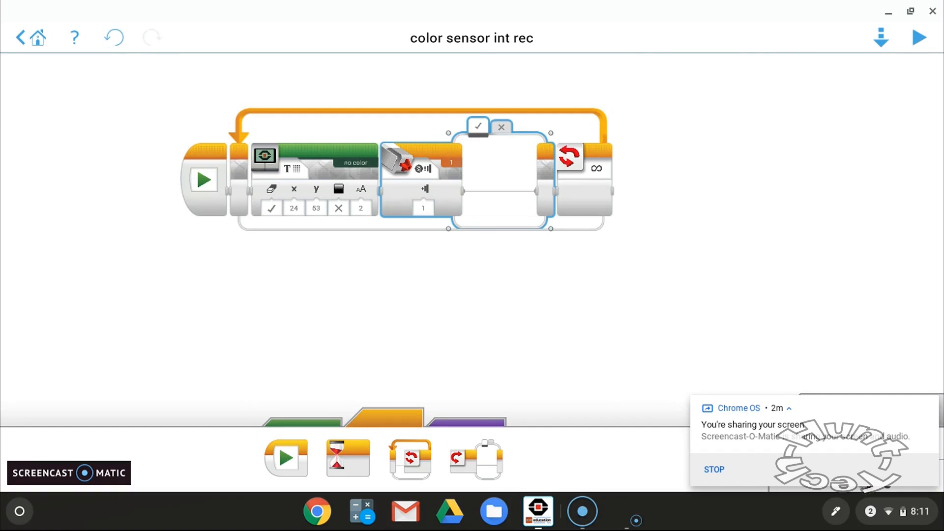
{"action": "left_click", "coordinate": [391, 159]}
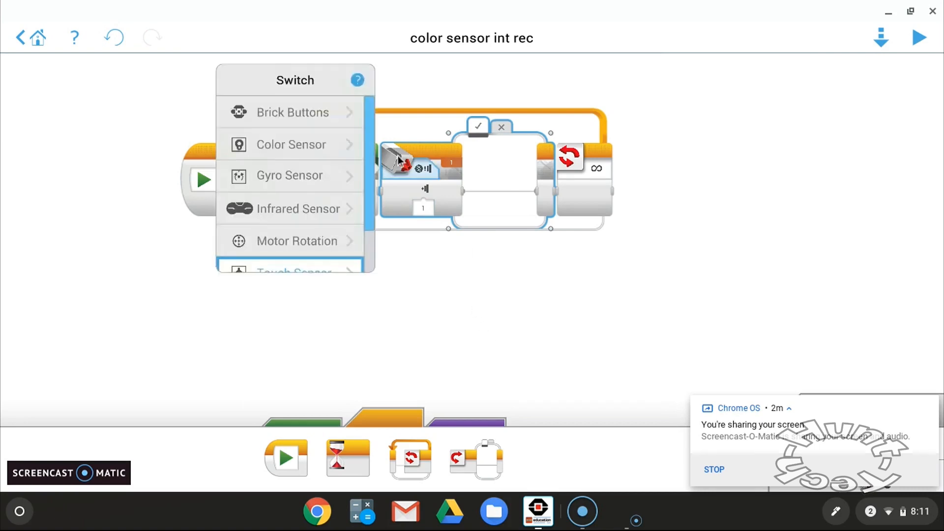
{"action": "left_click", "coordinate": [291, 144]}
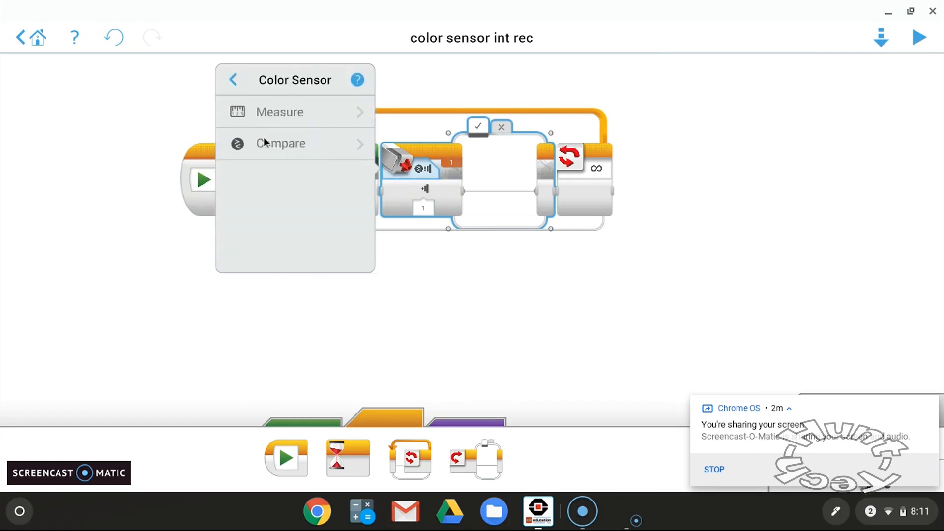
{"action": "left_click", "coordinate": [280, 142]}
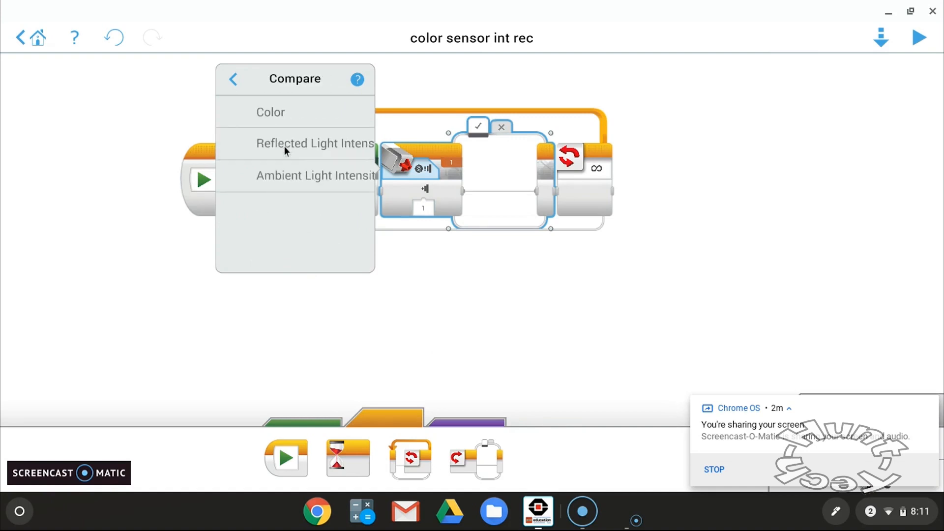
{"action": "left_click", "coordinate": [271, 112]}
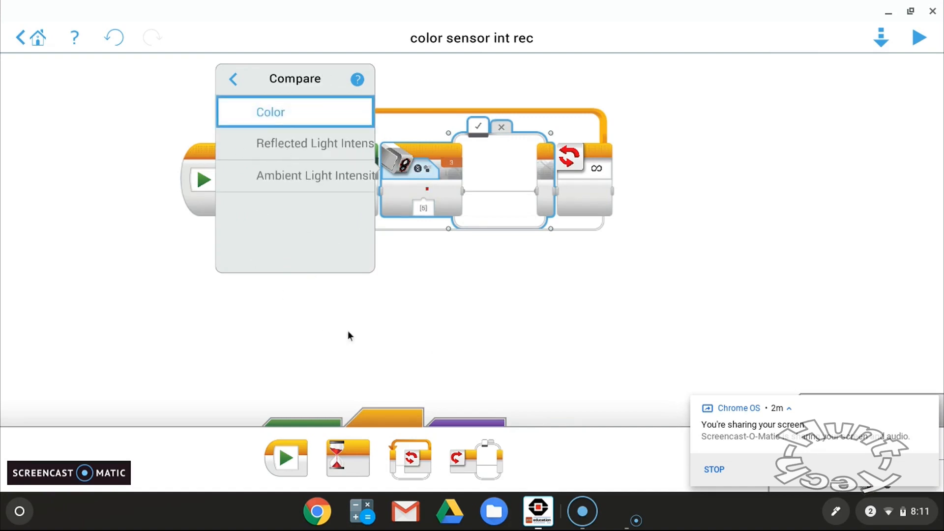
{"action": "left_click", "coordinate": [270, 112]}
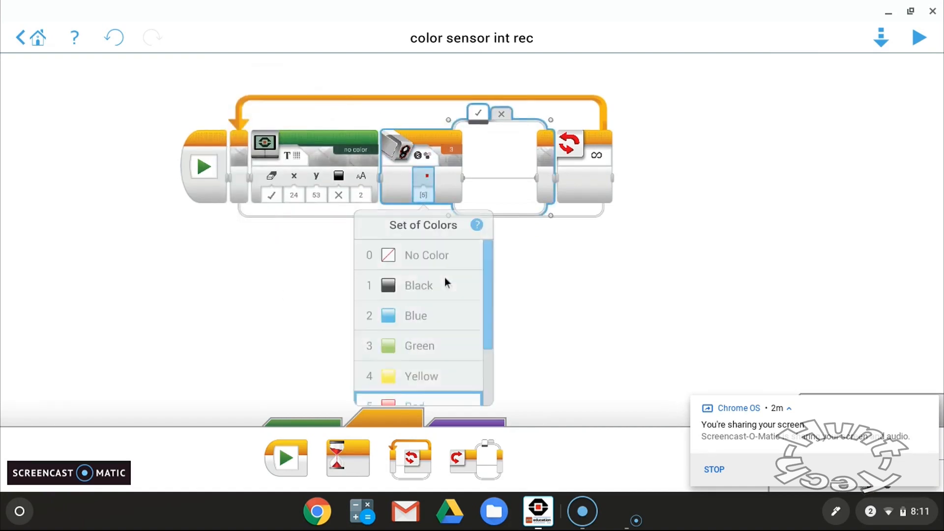
{"action": "scroll", "scroll_direction": "down", "scroll_amount": 3}
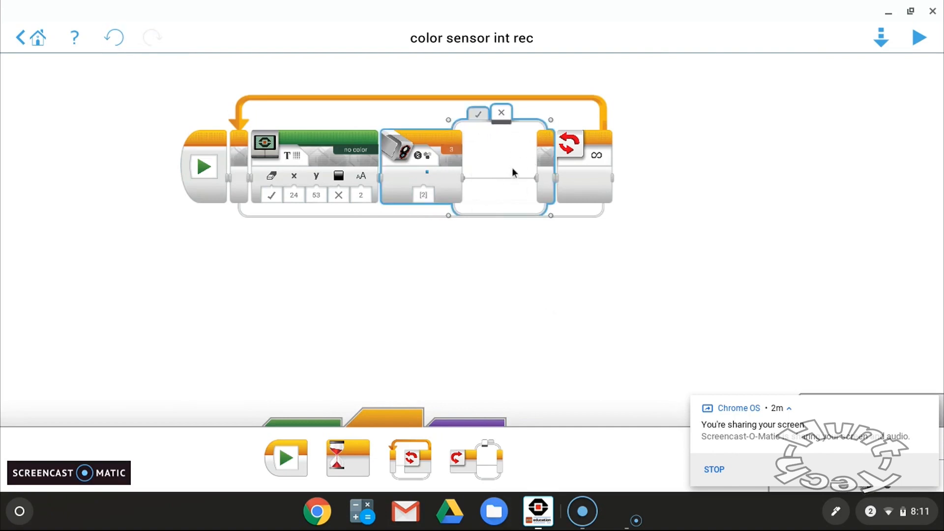
{"action": "mouse_move", "coordinate": [496, 170]}
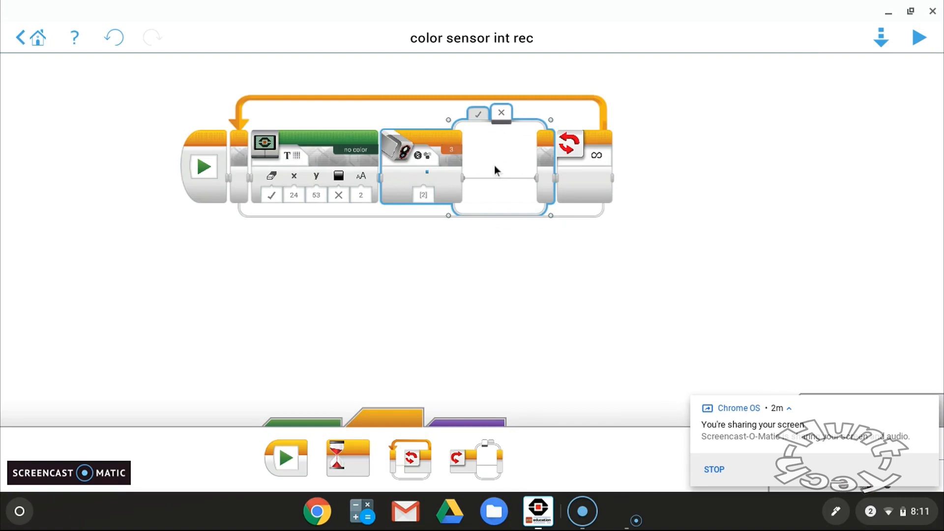
{"action": "mouse_move", "coordinate": [476, 136]}
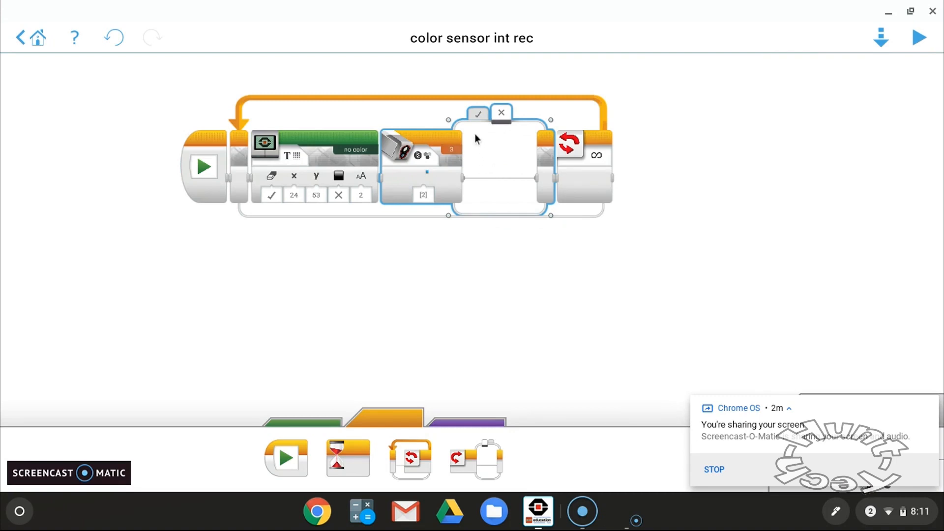
{"action": "mouse_move", "coordinate": [489, 196]}
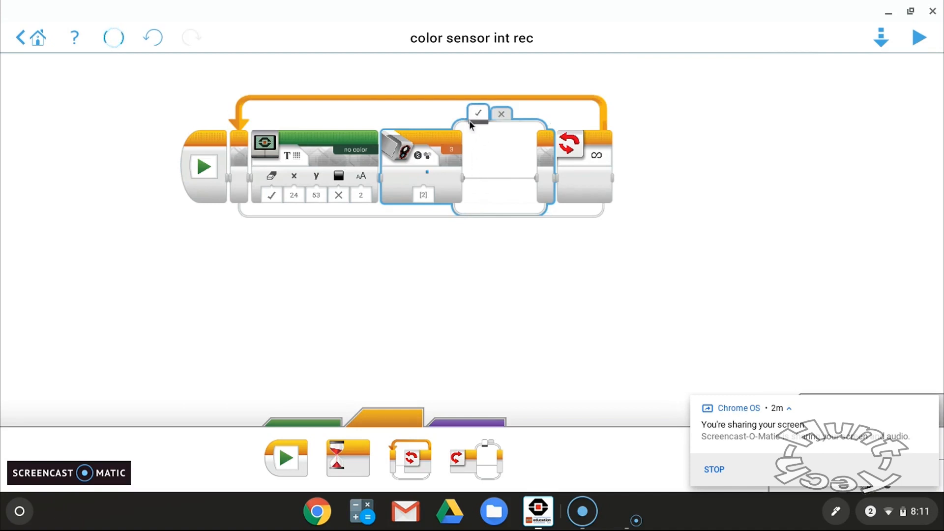
{"action": "mouse_move", "coordinate": [481, 374]}
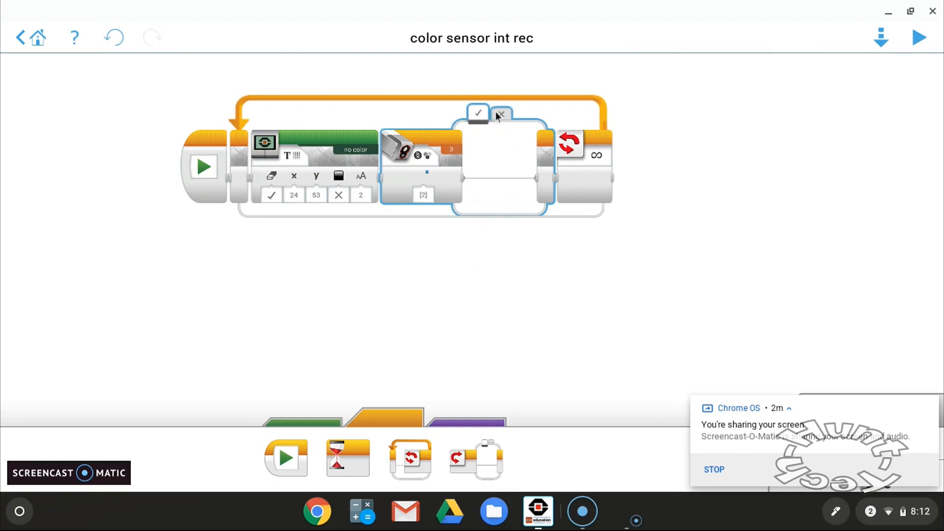
{"action": "mouse_move", "coordinate": [384, 293]}
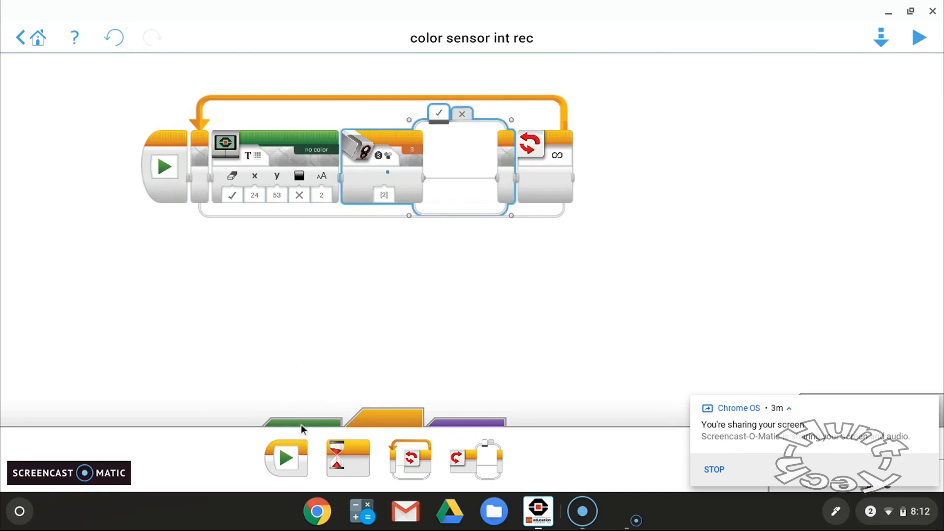
- Make the true-case display block show the text BLUE at x 54, y 51
{"action": "left_click", "coordinate": [301, 419]}
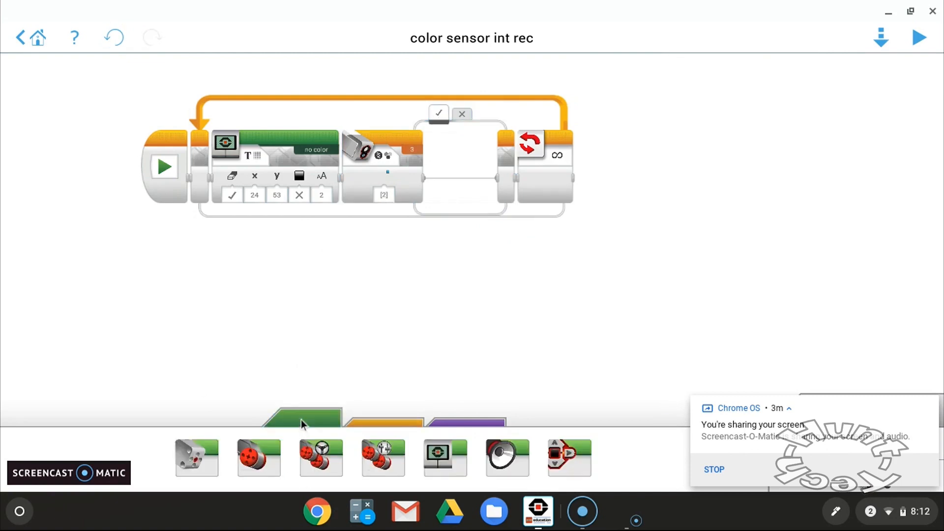
{"action": "mouse_move", "coordinate": [470, 451]}
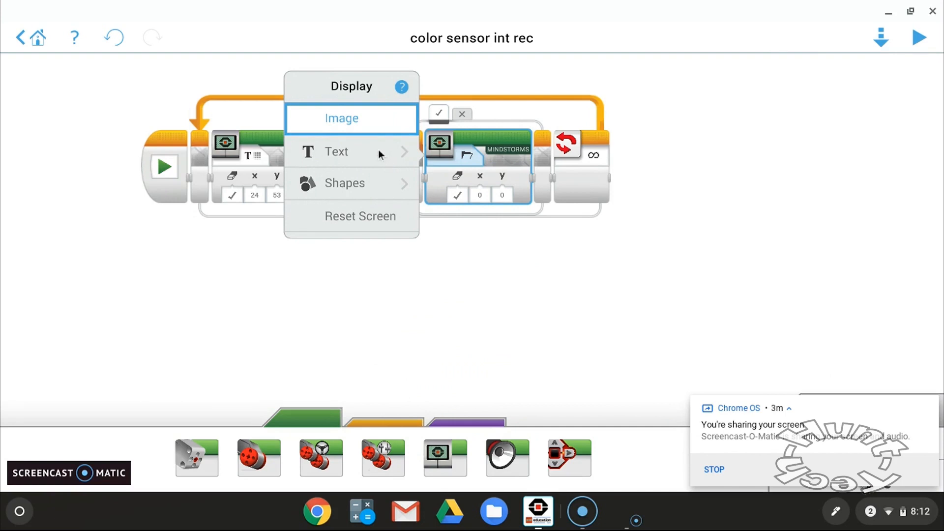
{"action": "left_click", "coordinate": [336, 151]}
{"action": "type", "text": "B"}
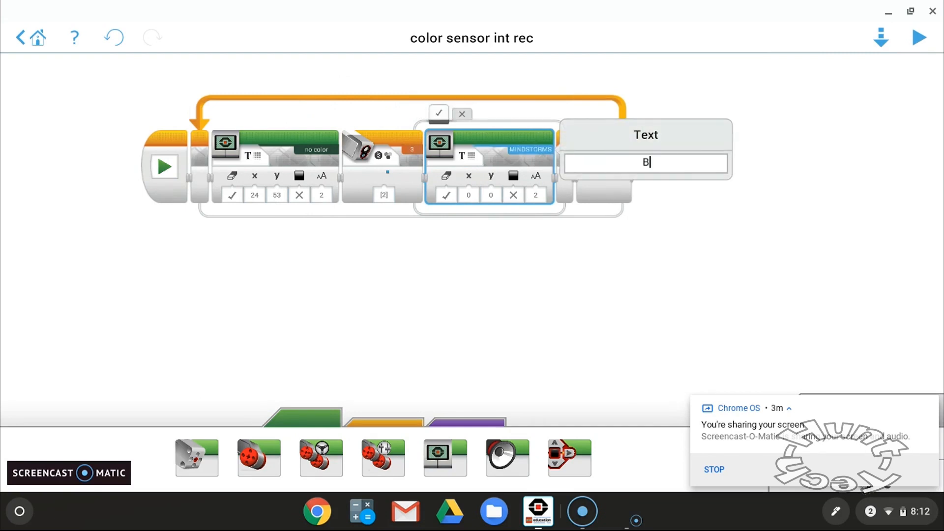
{"action": "left_click", "coordinate": [447, 195]}
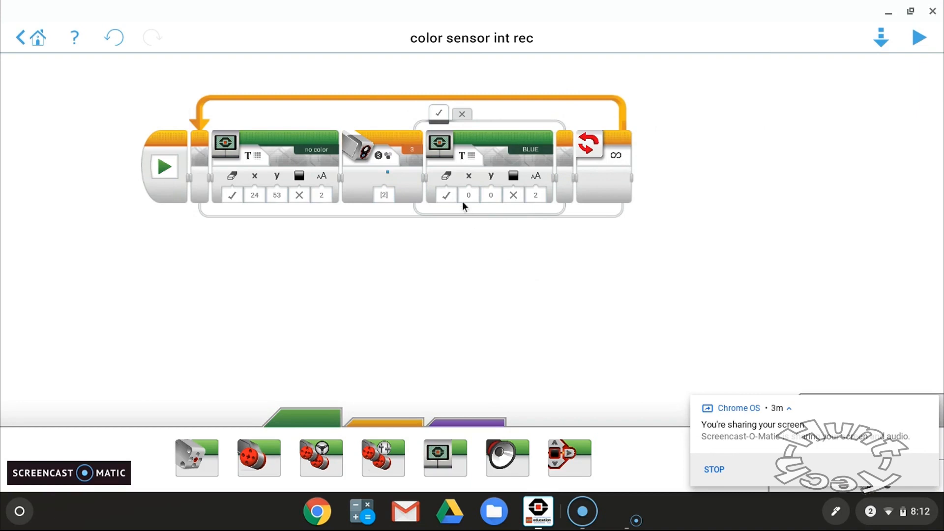
{"action": "mouse_move", "coordinate": [352, 204]}
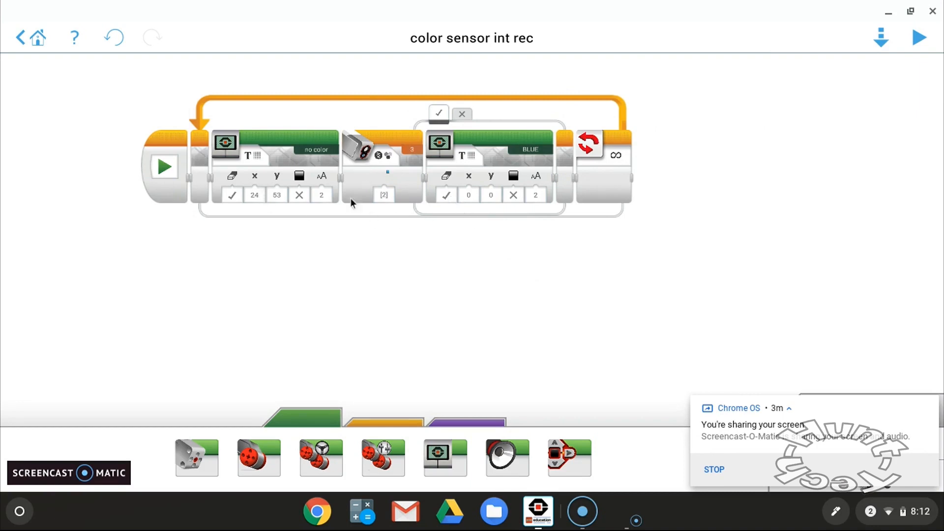
{"action": "mouse_move", "coordinate": [396, 214]}
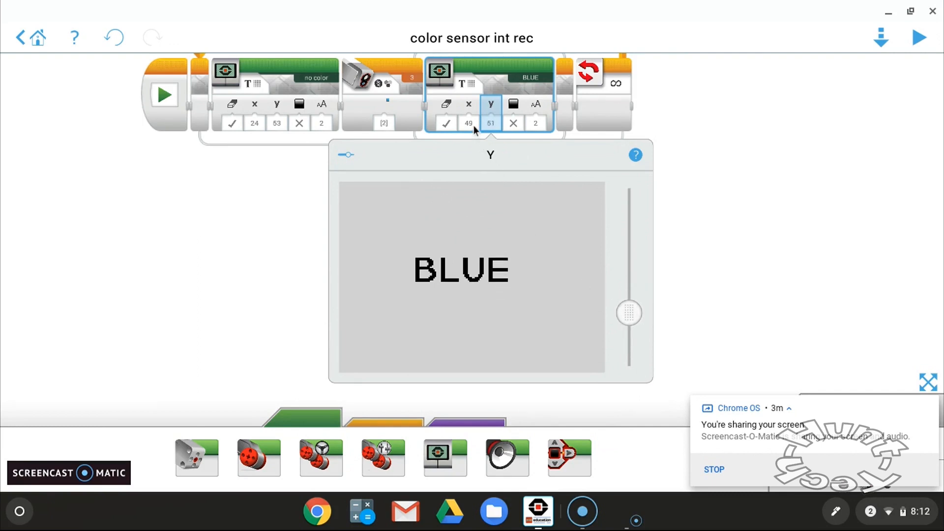
{"action": "left_click", "coordinate": [468, 103]}
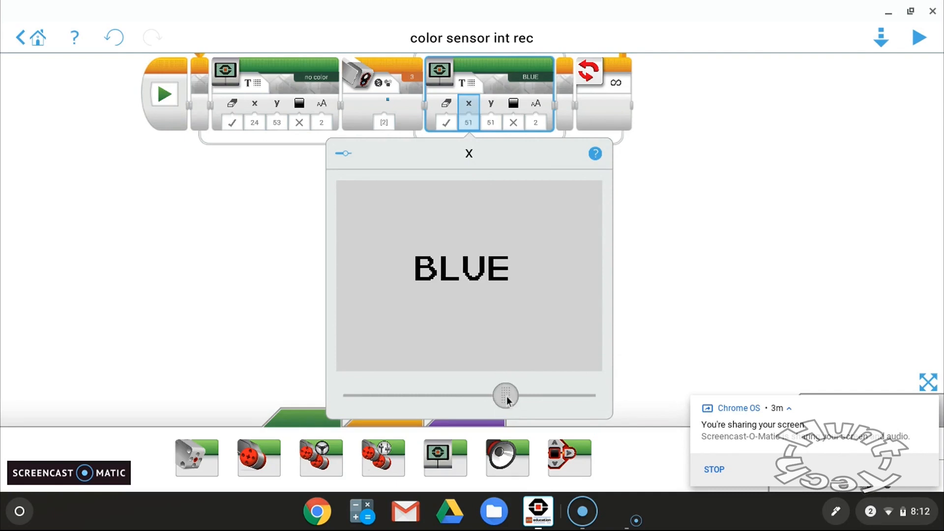
{"action": "left_click", "coordinate": [468, 153]}
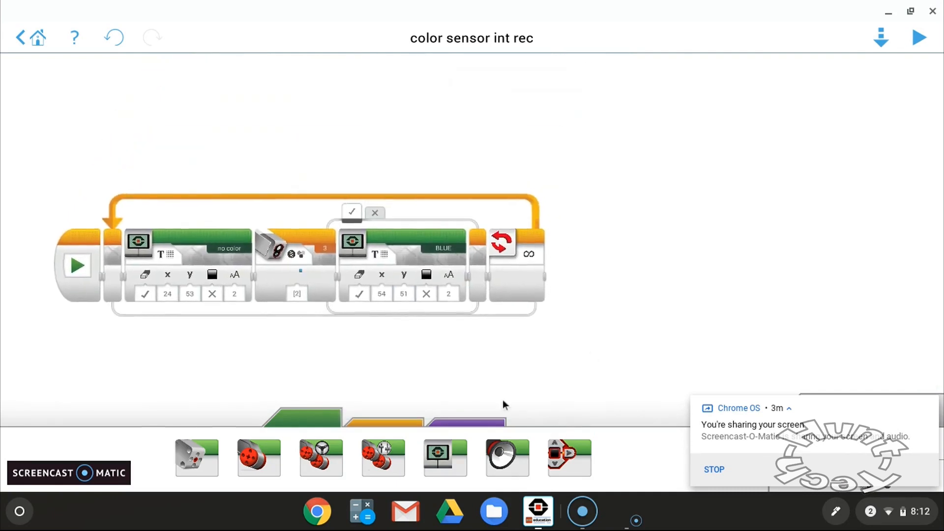
{"action": "mouse_move", "coordinate": [507, 457]}
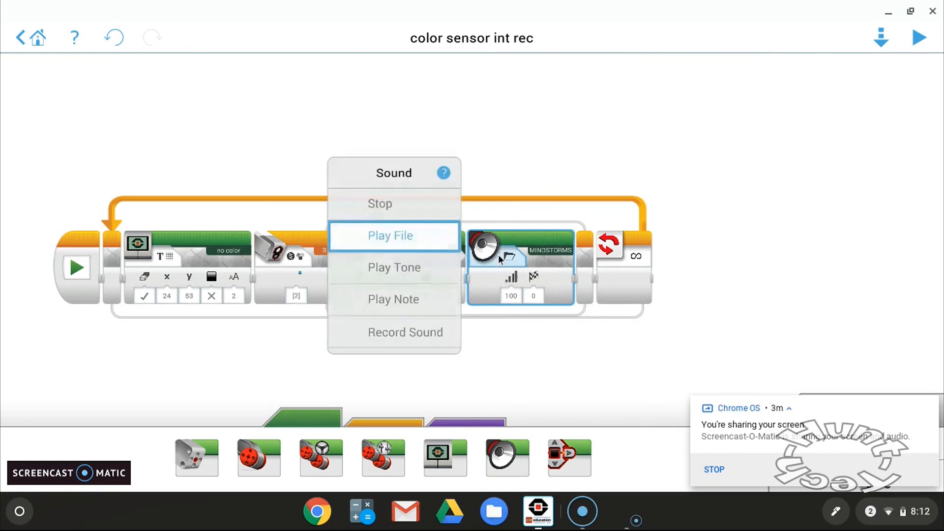
- Make the sound block play the Colors > Blue file at volume 53
{"action": "left_click", "coordinate": [390, 235]}
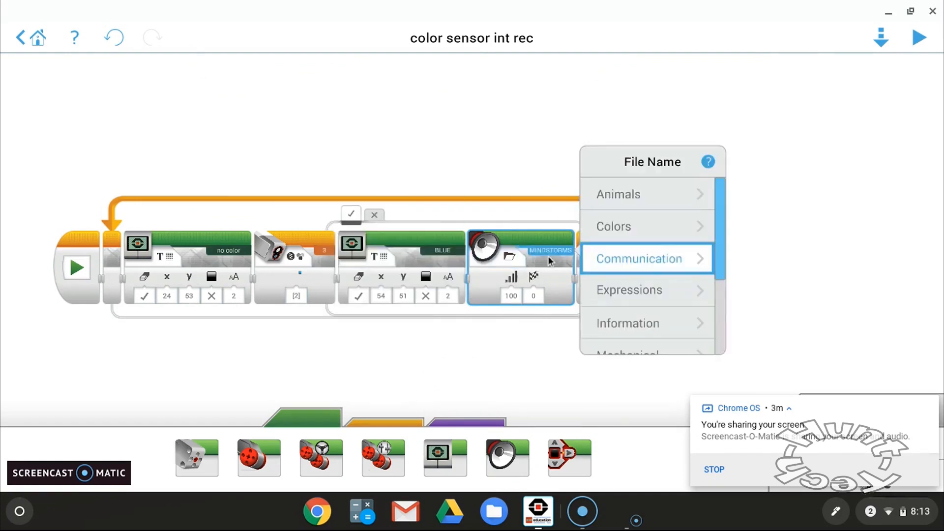
{"action": "left_click", "coordinate": [613, 226]}
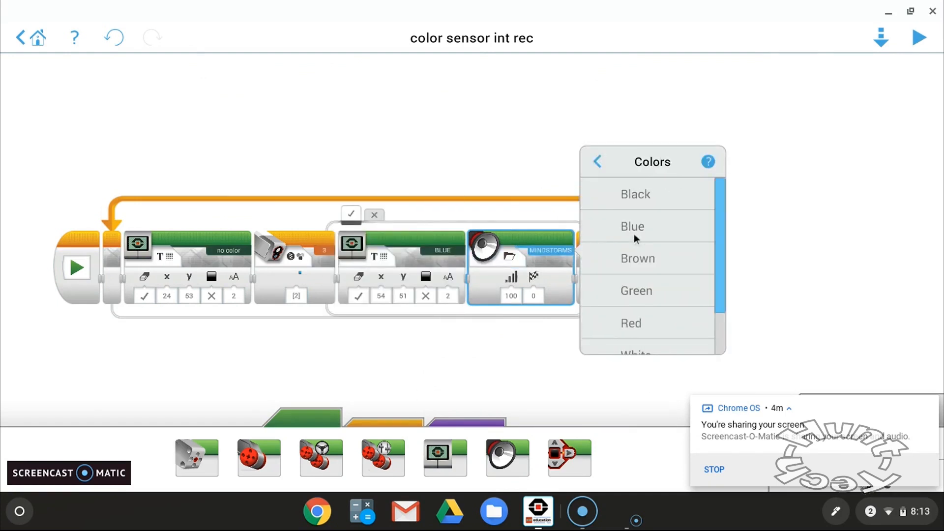
{"action": "left_click", "coordinate": [632, 226]}
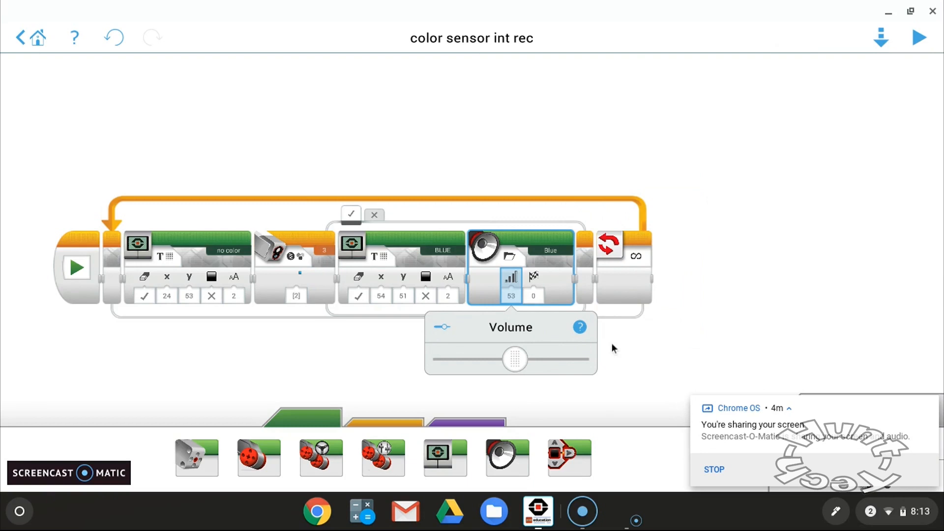
{"action": "left_click", "coordinate": [533, 277]}
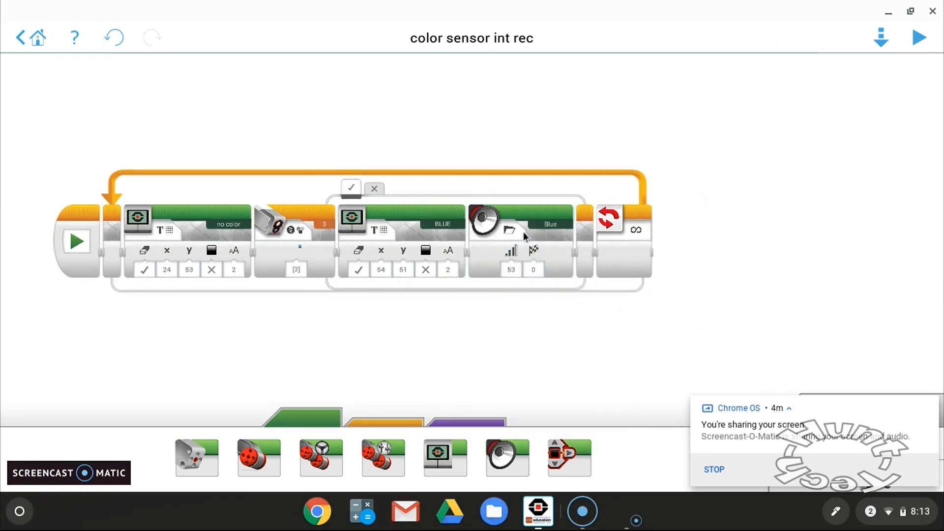
{"action": "mouse_move", "coordinate": [307, 238]}
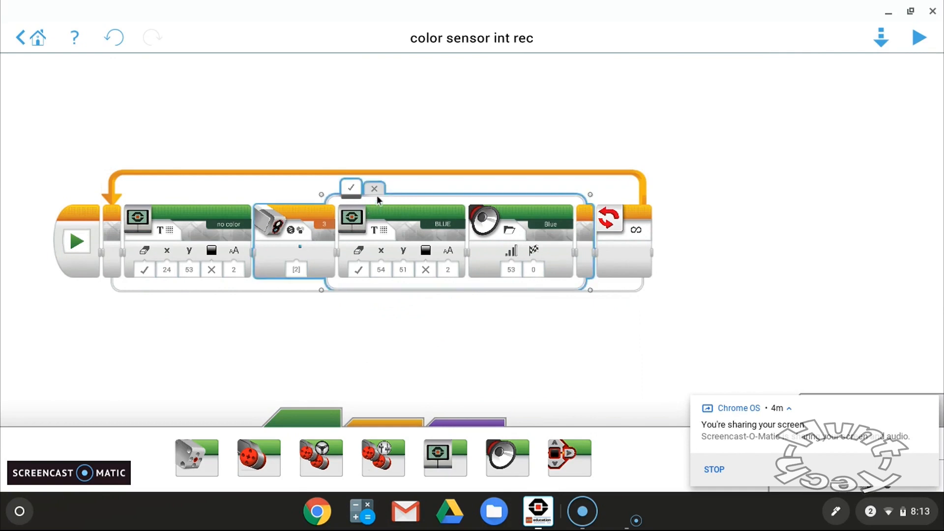
{"action": "left_click", "coordinate": [373, 188]}
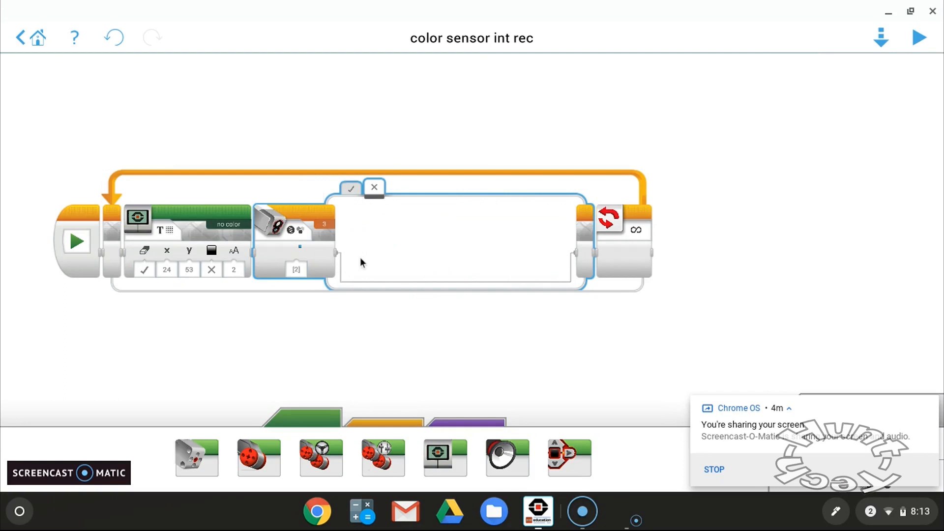
{"action": "mouse_move", "coordinate": [439, 268]}
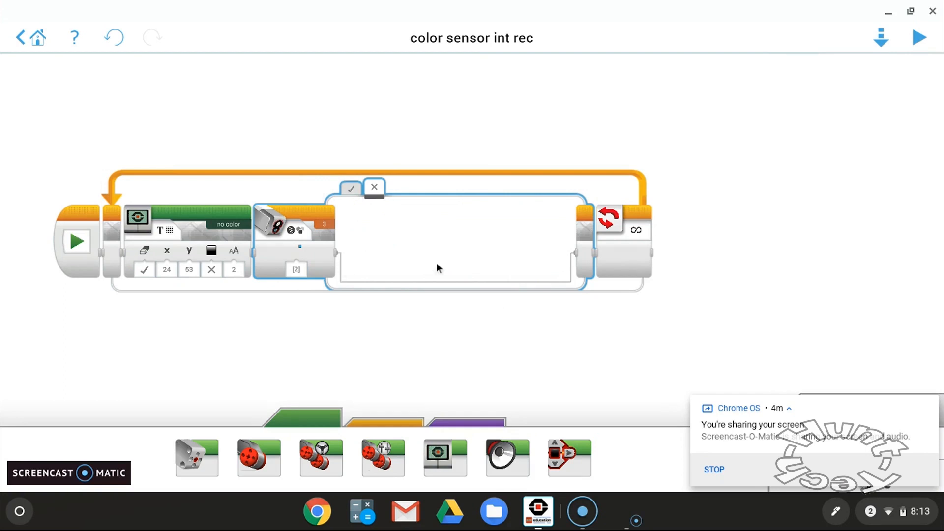
{"action": "mouse_move", "coordinate": [154, 96]}
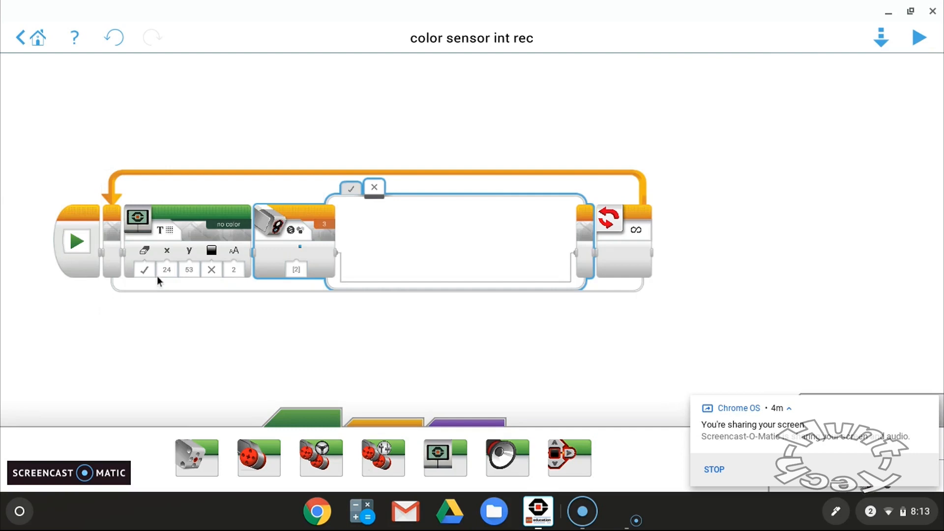
{"action": "mouse_move", "coordinate": [241, 251]}
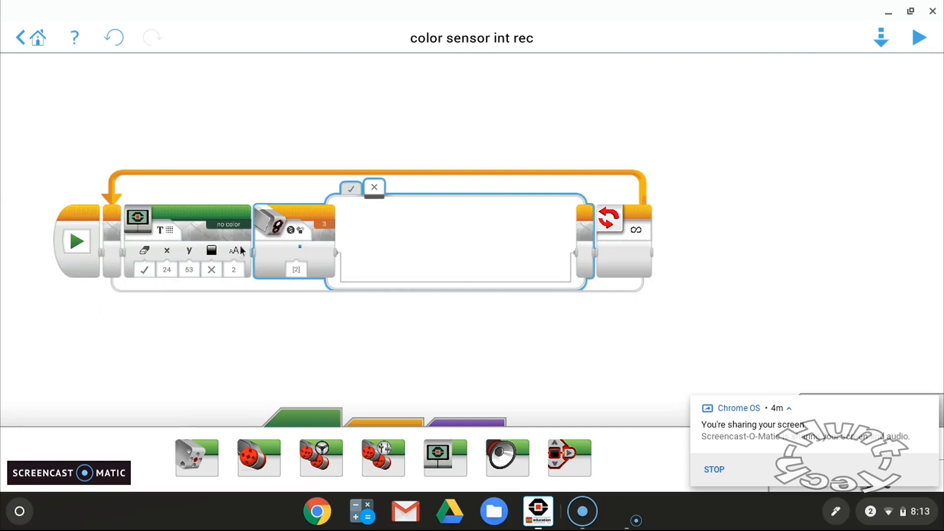
{"action": "right_click", "coordinate": [295, 224]}
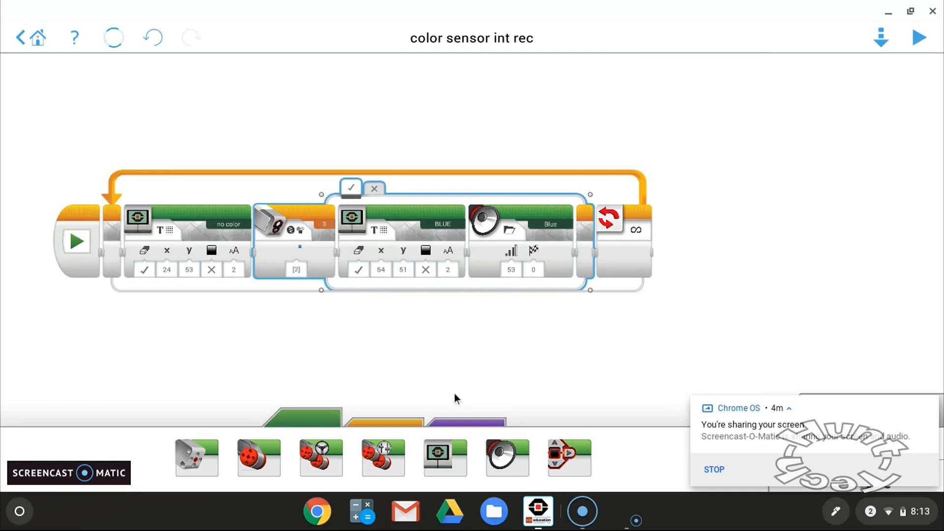
- Add a Wait block after the Blue sound and start editing its seconds value
{"action": "left_click", "coordinate": [112, 38]}
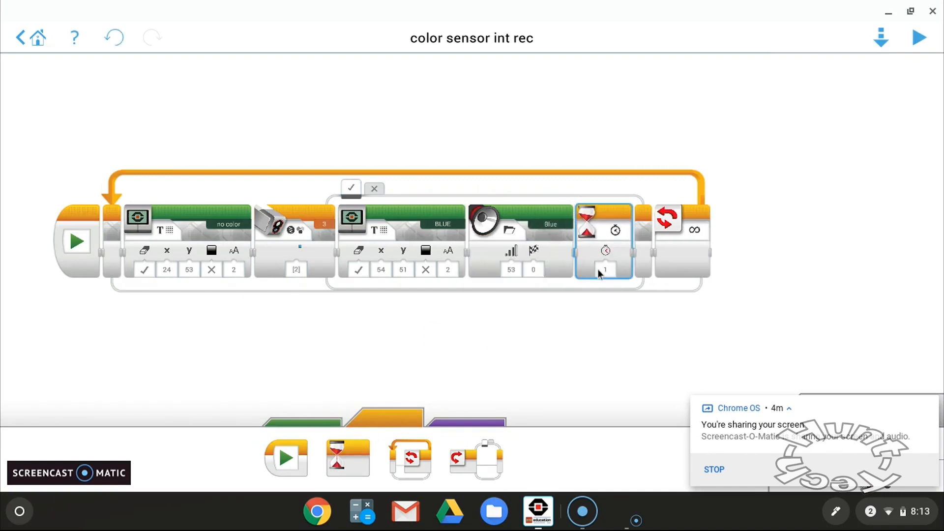
{"action": "left_click", "coordinate": [605, 269]}
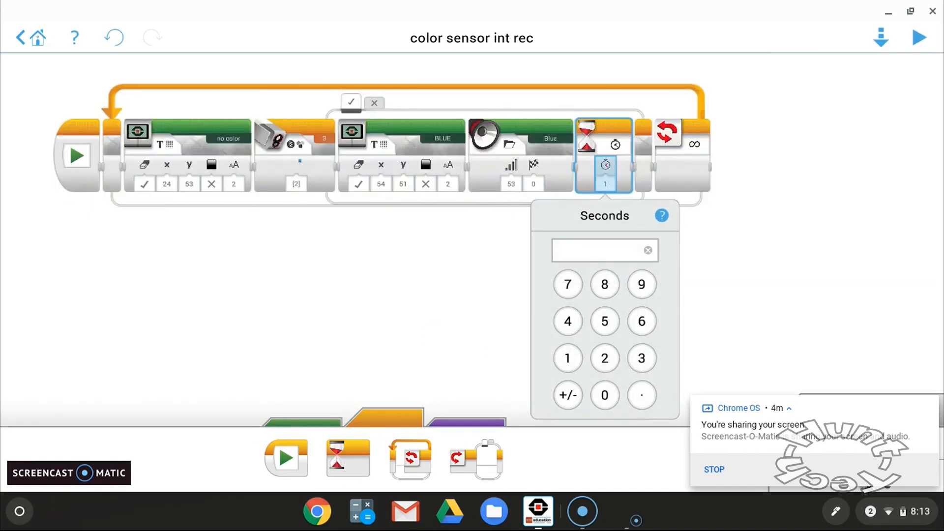